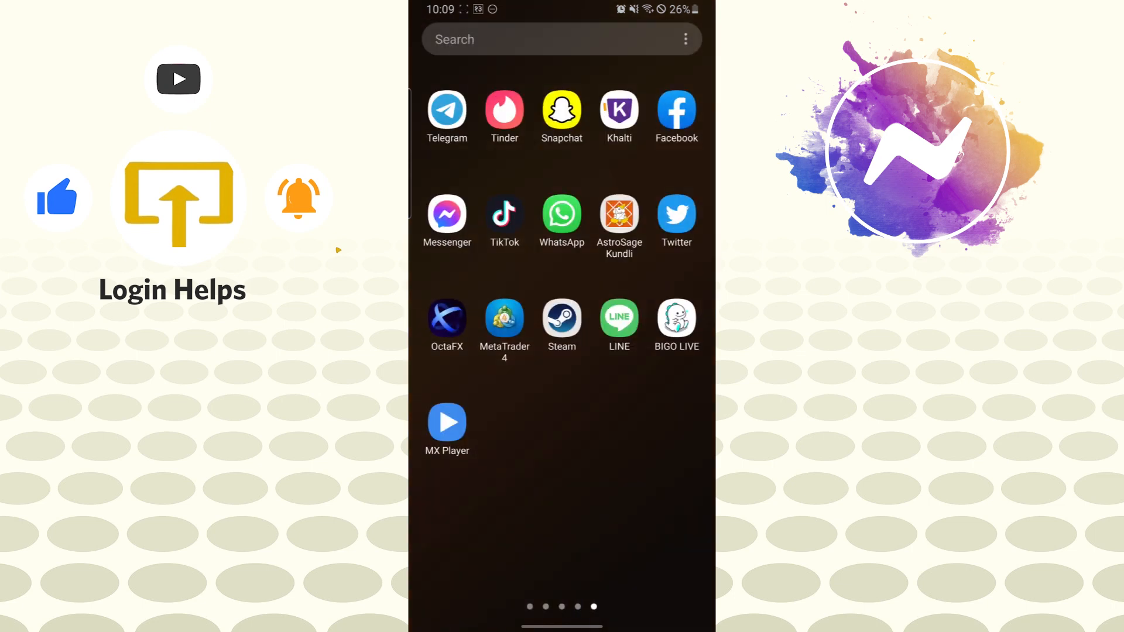
- Launch Messenger and open your profile page from the chats list
click(447, 215)
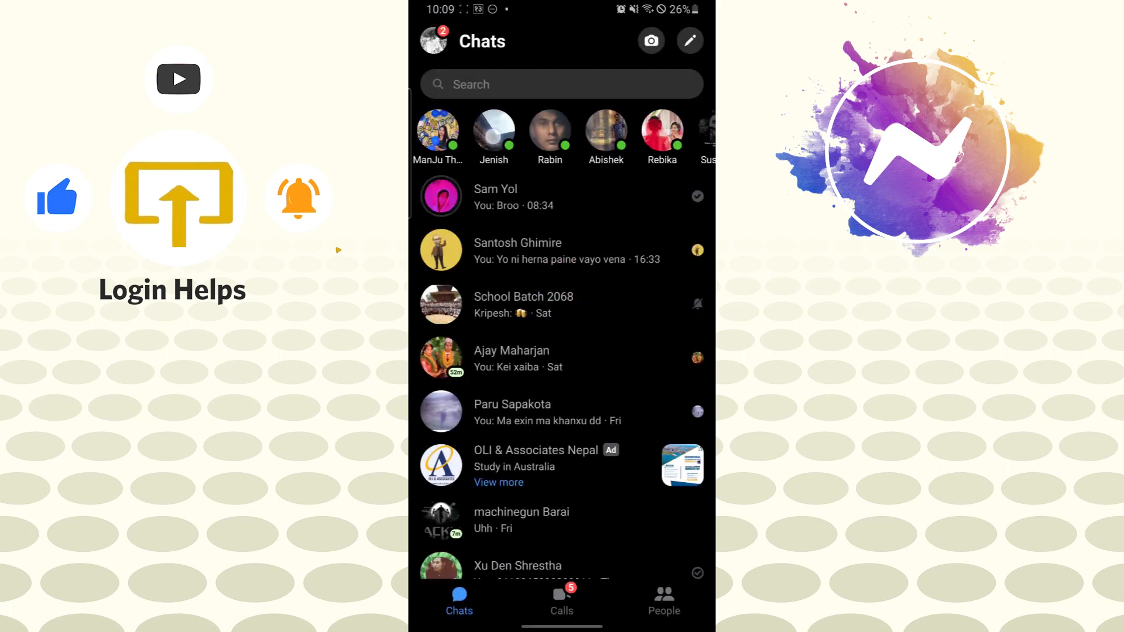
scroll(up, 3)
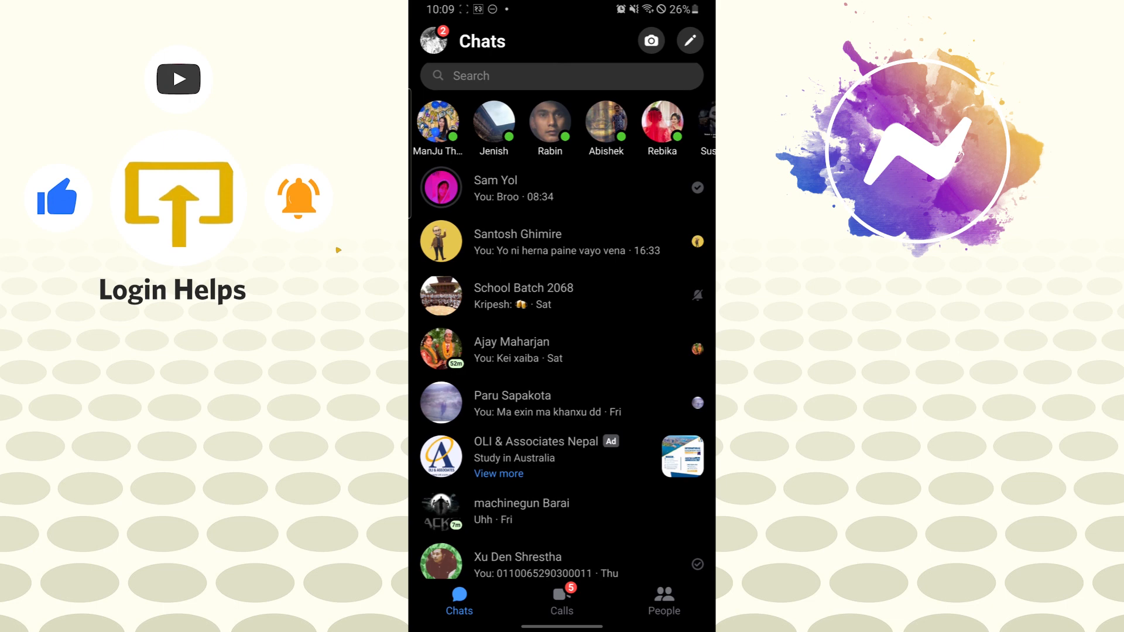
click(431, 40)
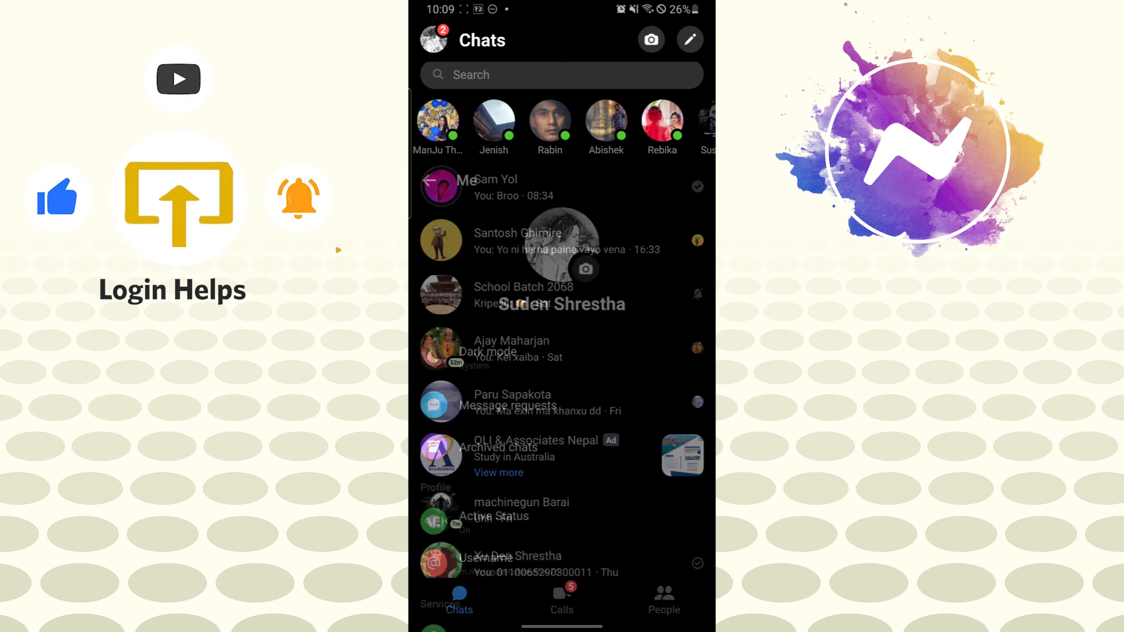
- Scroll the Me page and open Notifications & sounds
click(433, 39)
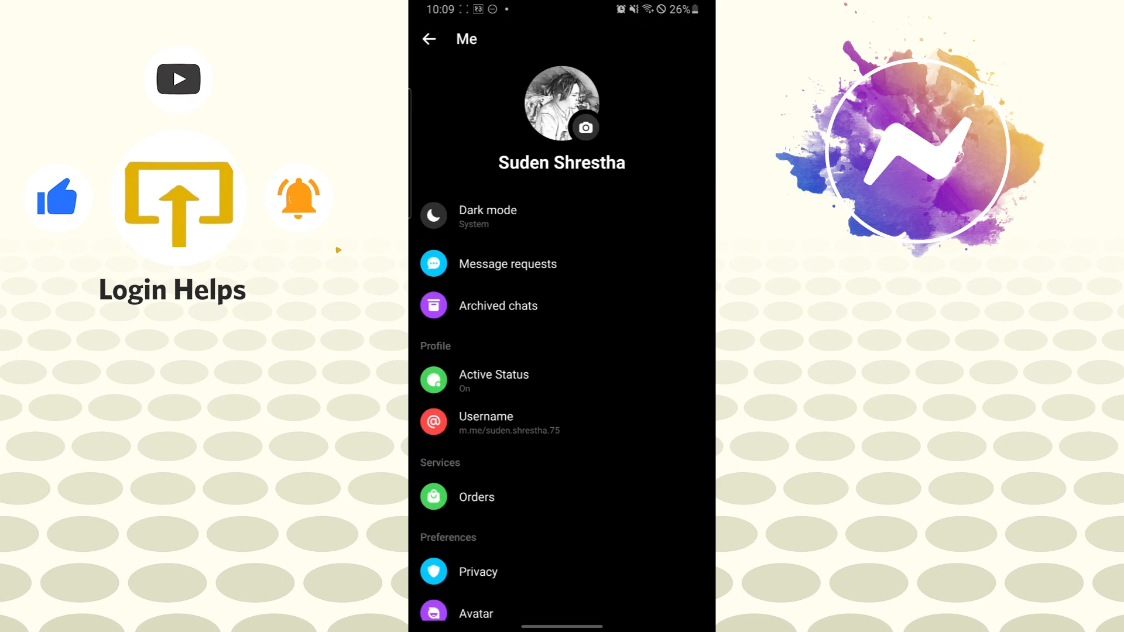
scroll(up, 3)
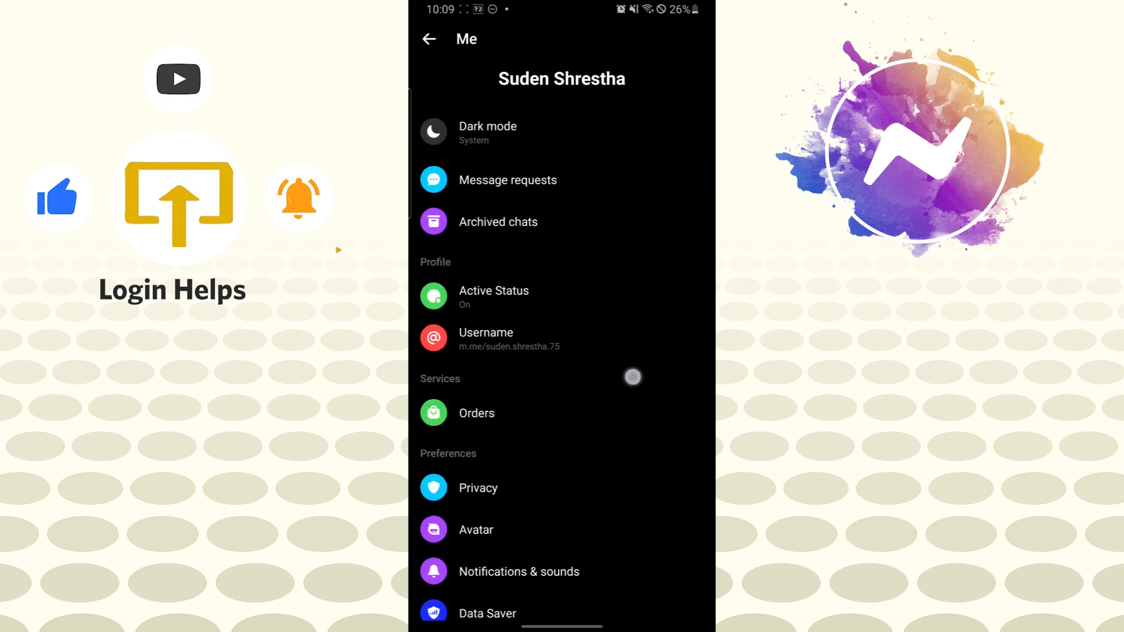
scroll(down, 3)
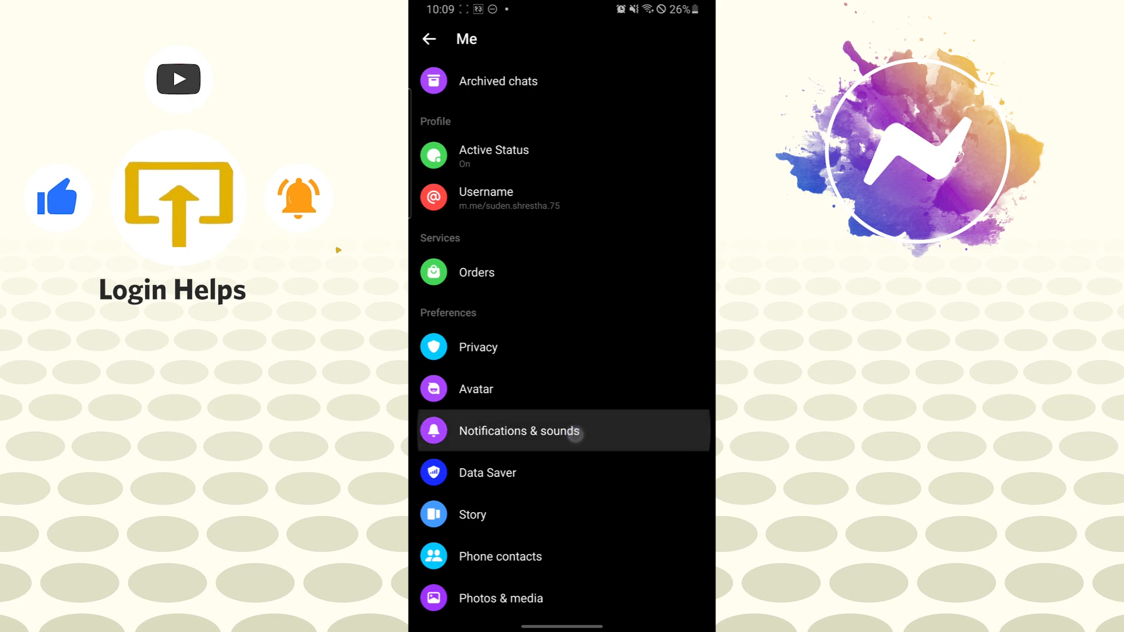
click(519, 431)
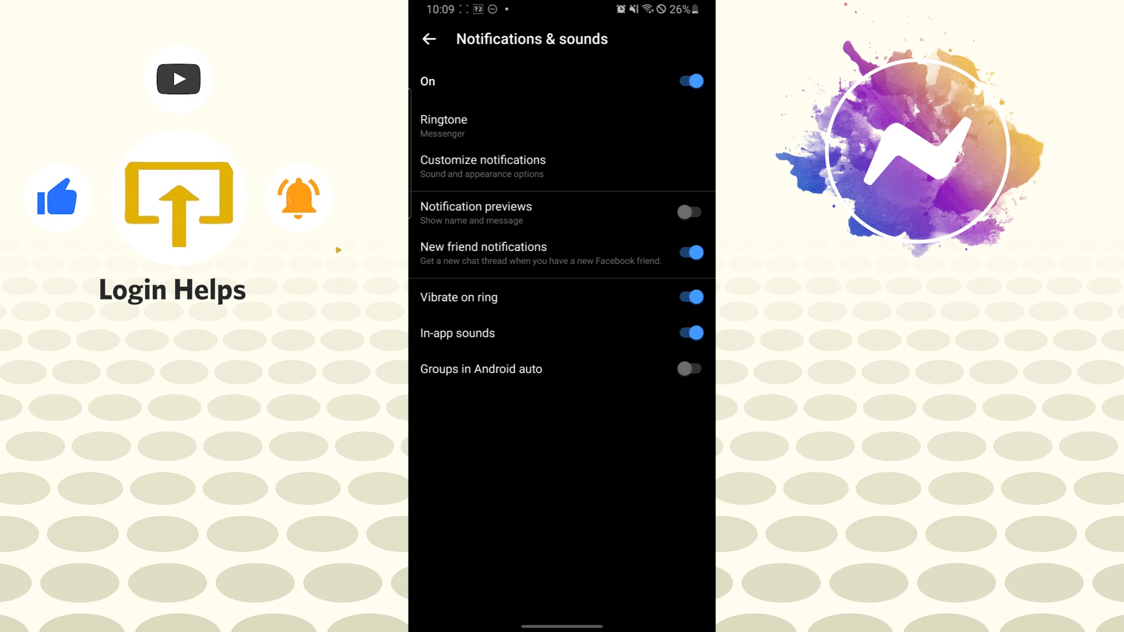
- Bring up the Mute Notifications dialog and cancel it, leaving notifications on
click(688, 81)
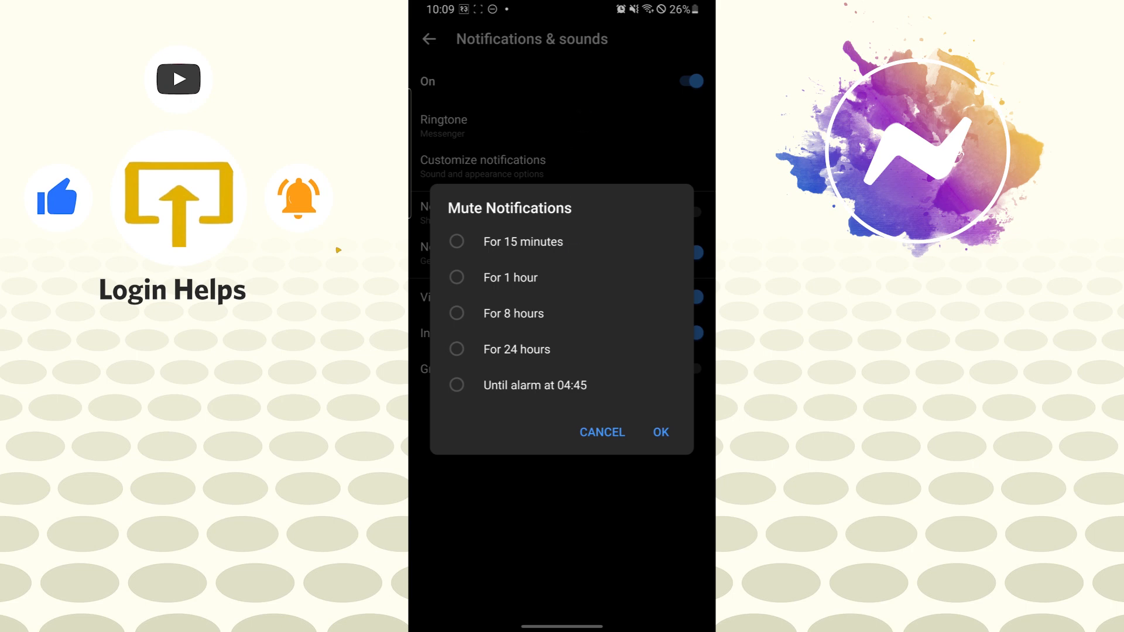
click(600, 431)
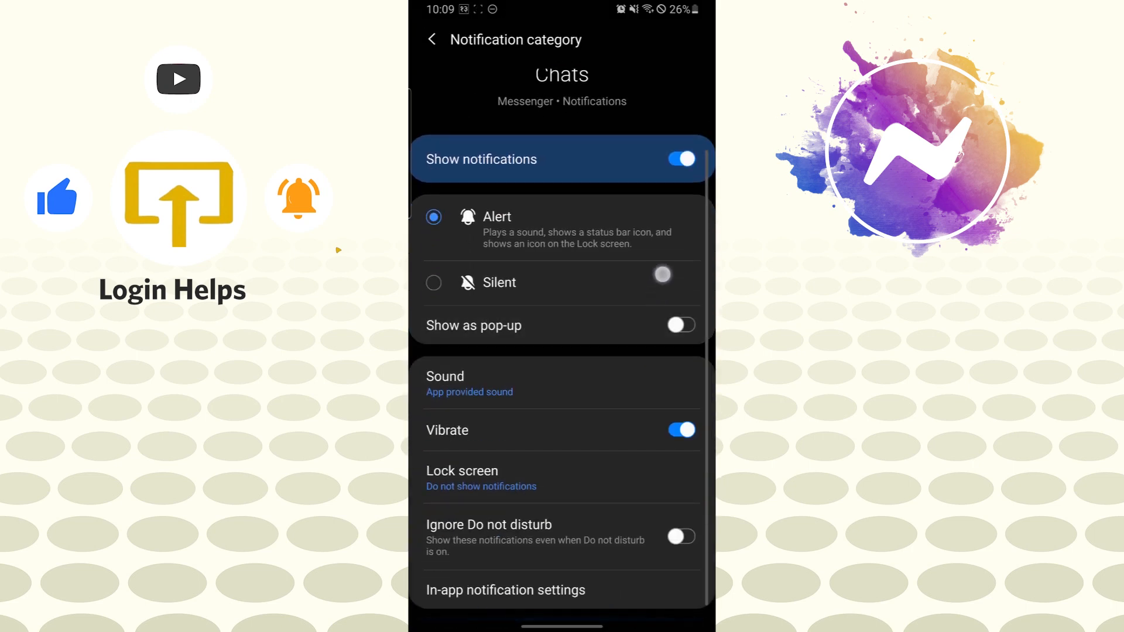
- Switch on Ignore Do not disturb for Messenger Chats, then return home
scroll(down, 3)
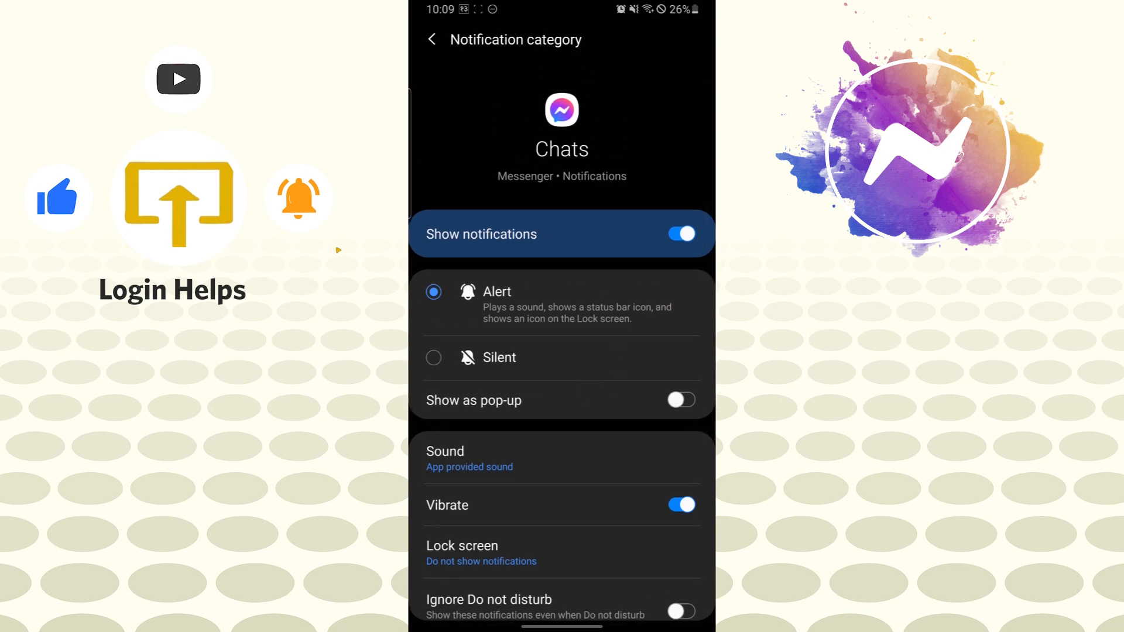
scroll(up, 3)
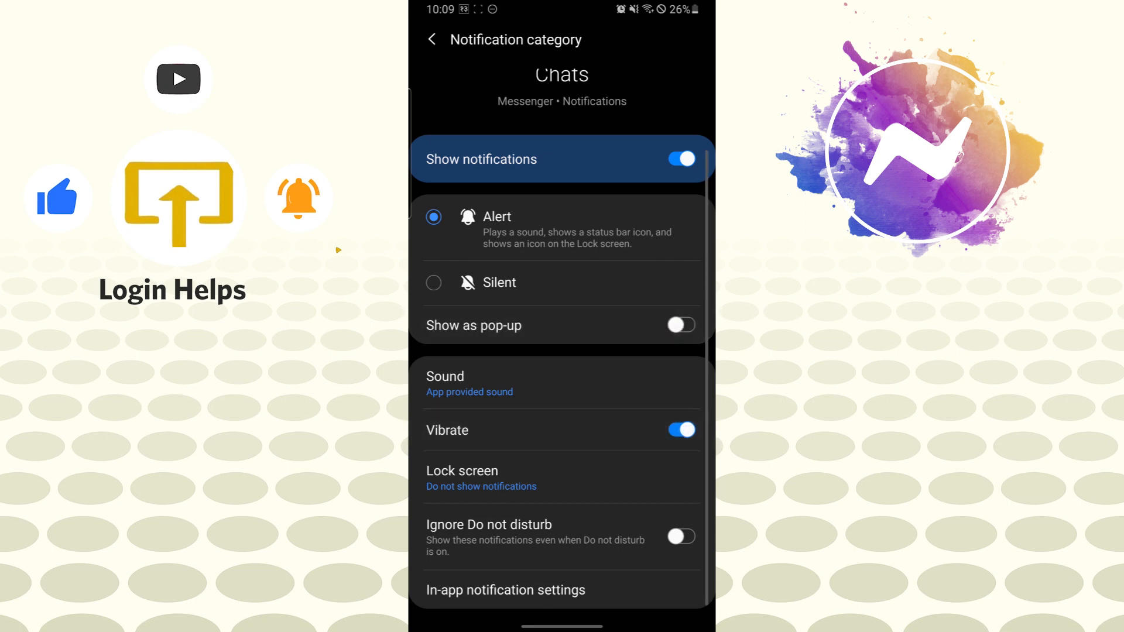
click(679, 536)
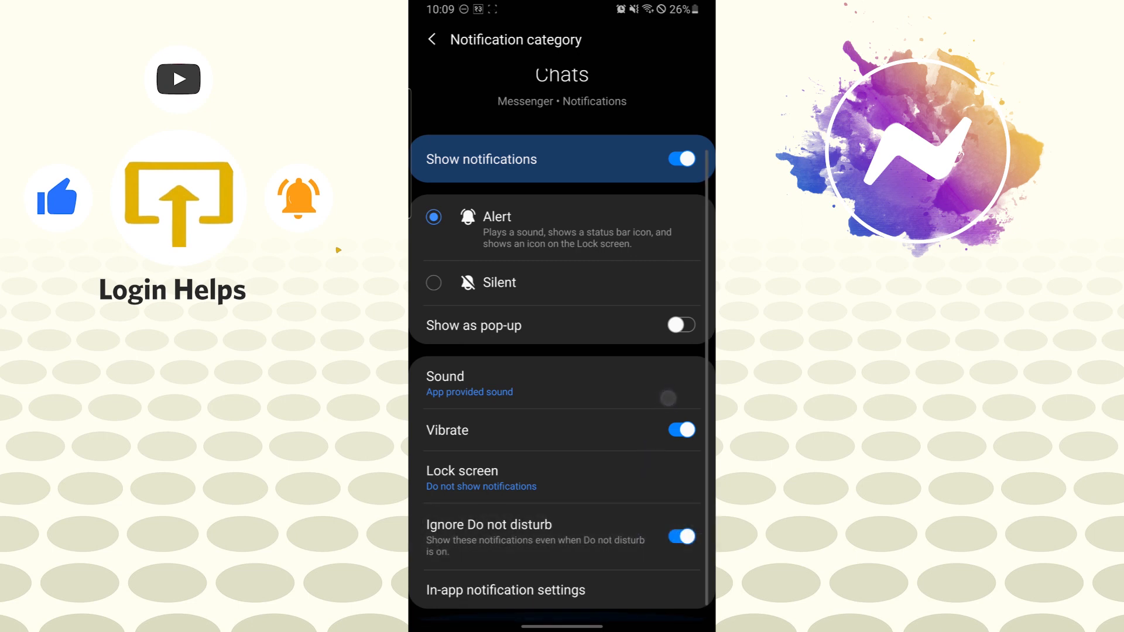
scroll(down, 3)
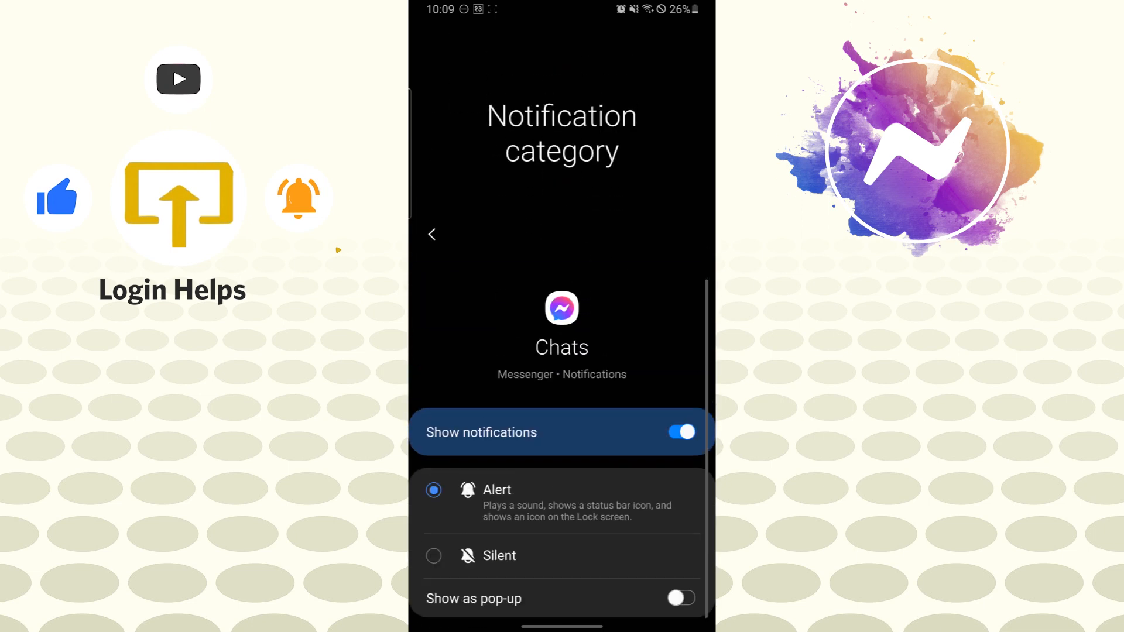
click(431, 234)
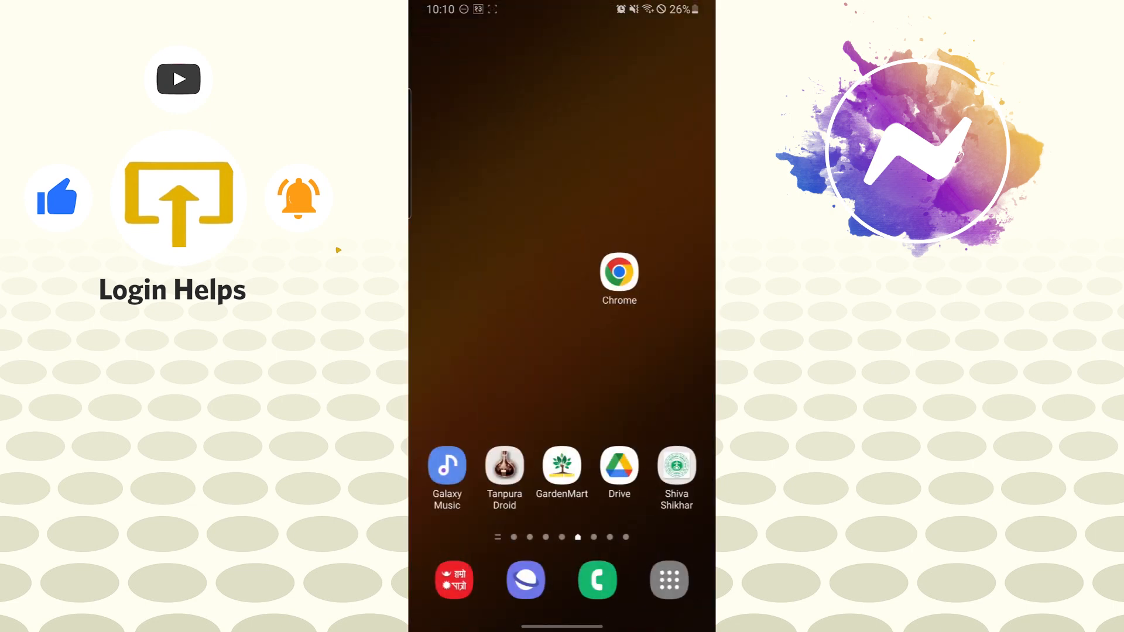
- Find Messenger under Settings > Apps by searching 'messenger'
click(667, 580)
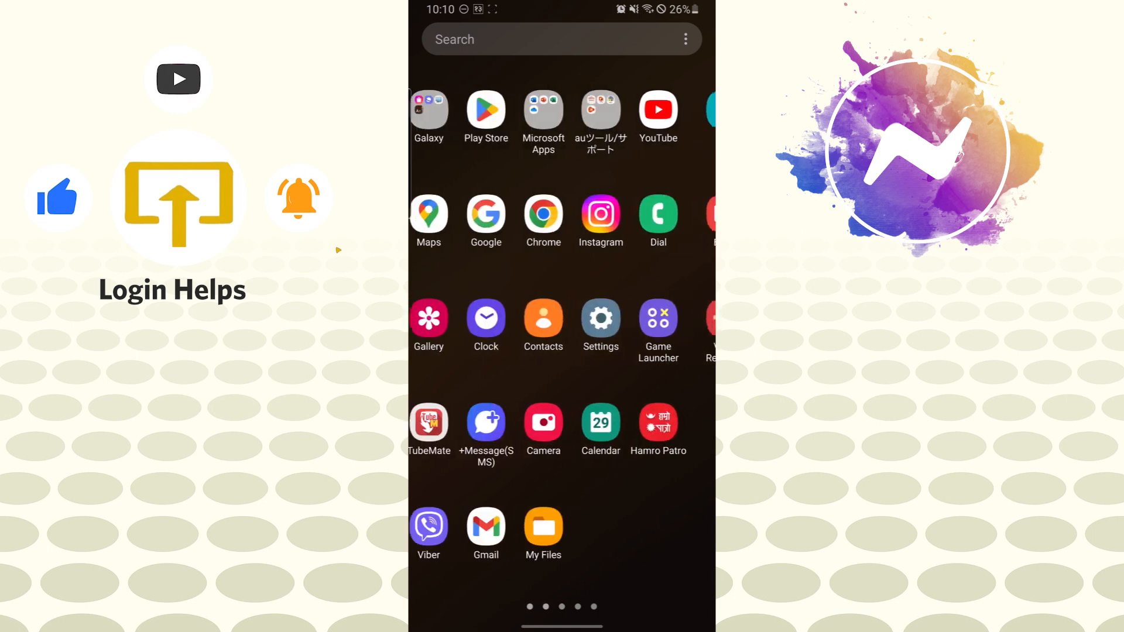
click(601, 317)
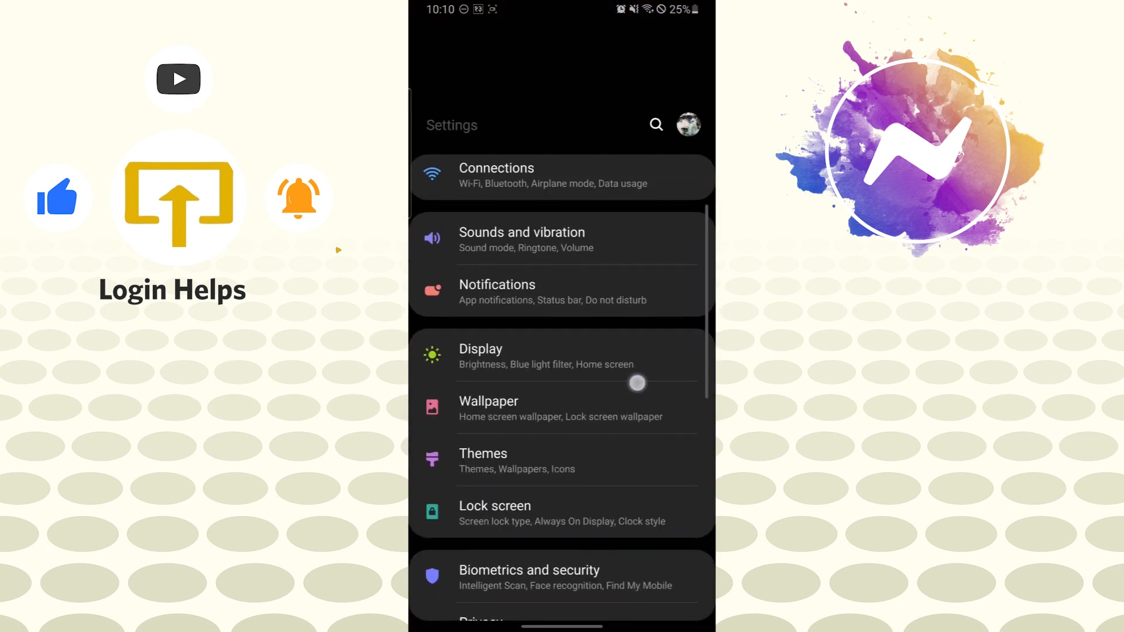
scroll(down, 3)
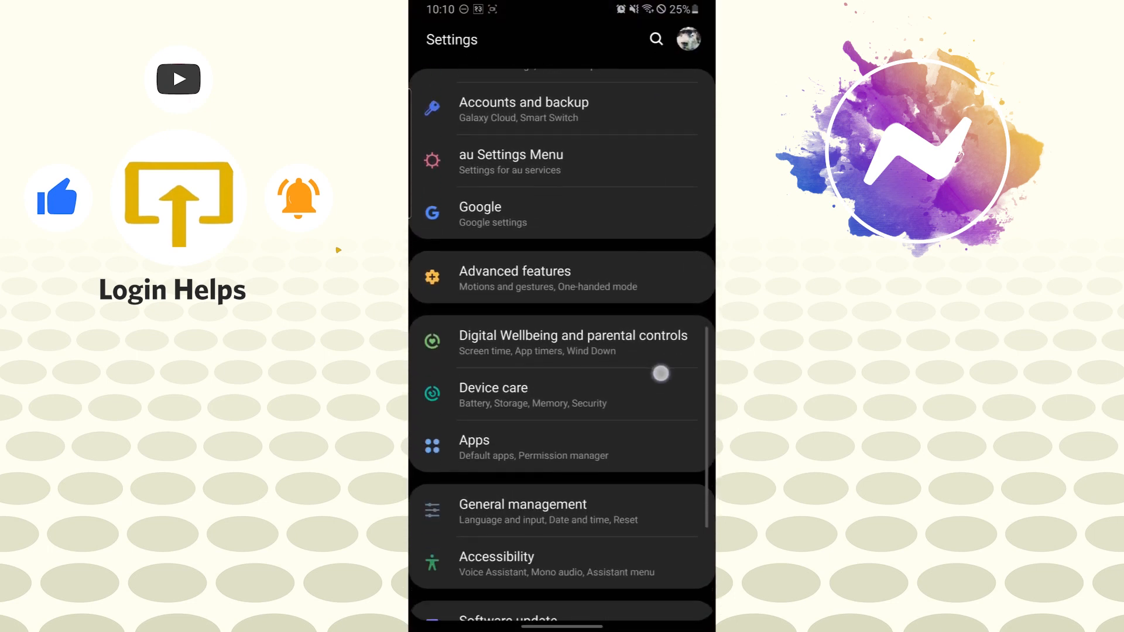
click(534, 447)
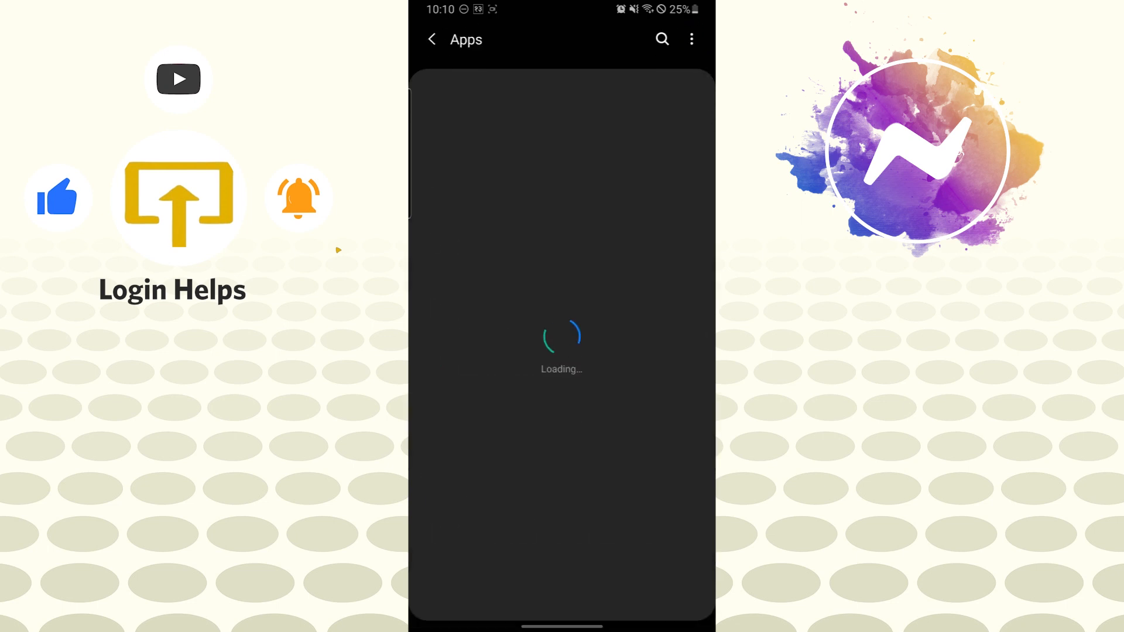
text(messenger)
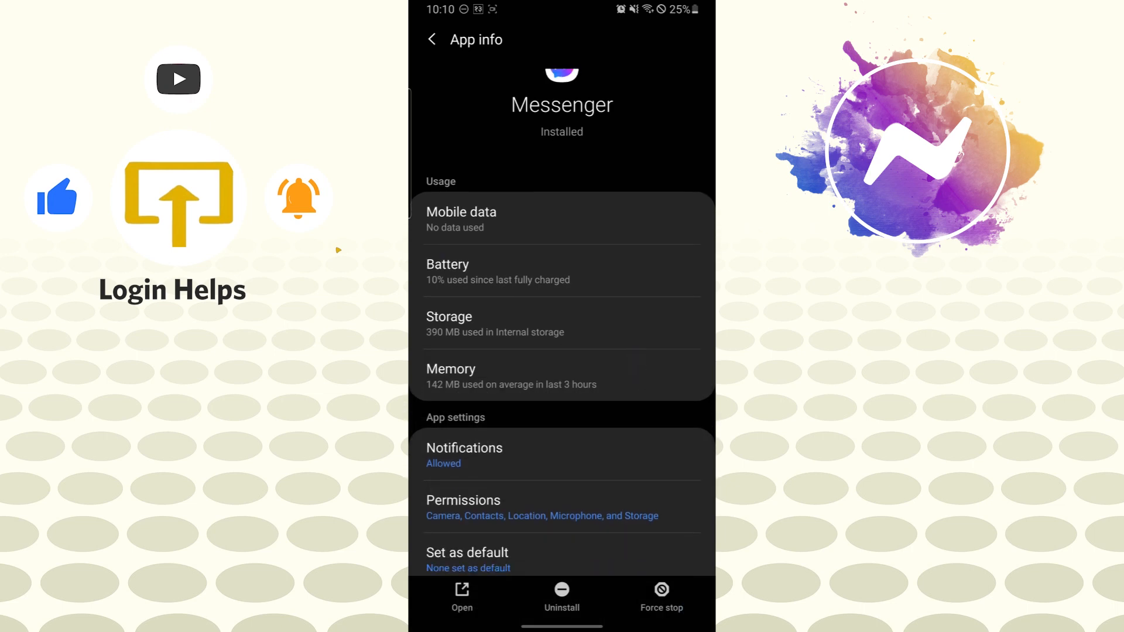
- Review all Messenger notification toggles, then go back to App info and home
scroll(up, 3)
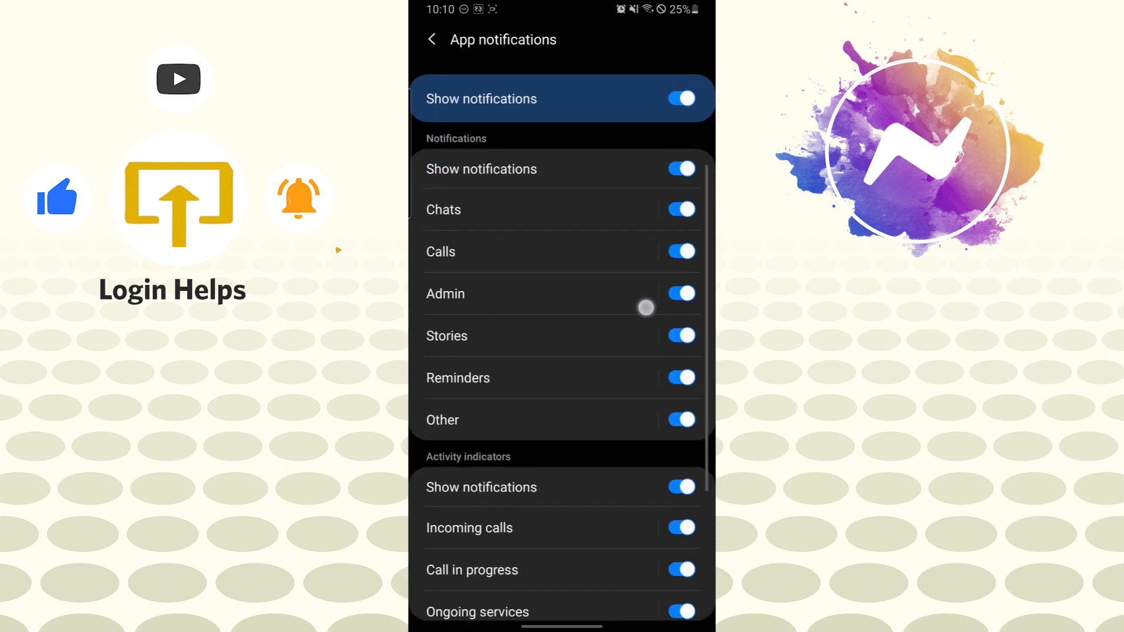
scroll(down, 3)
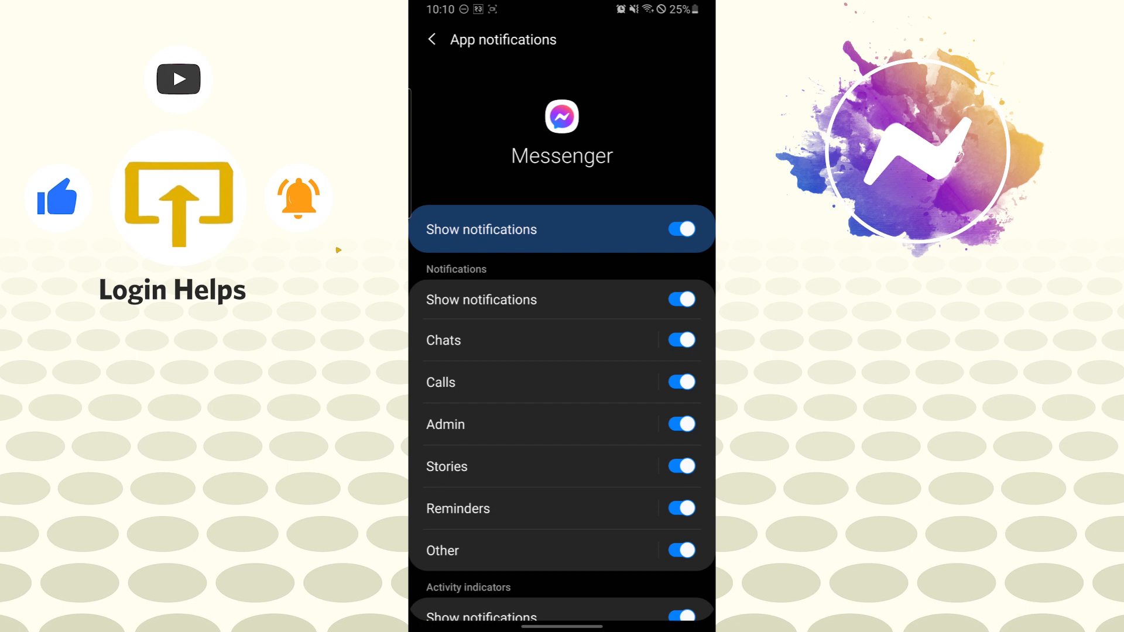
scroll(down, 3)
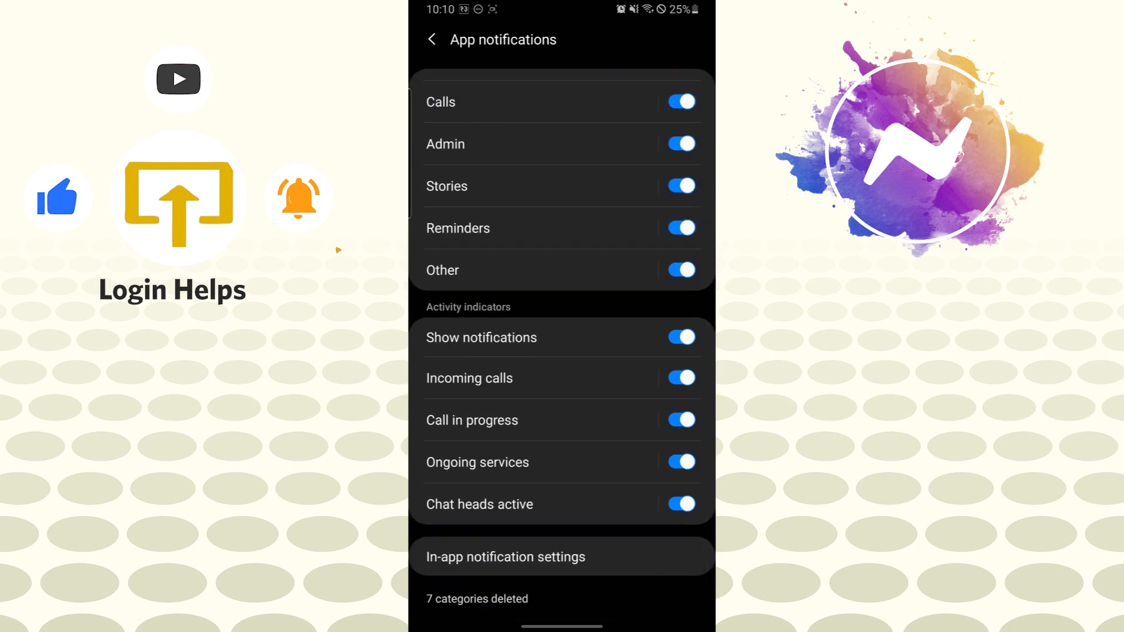
click(432, 38)
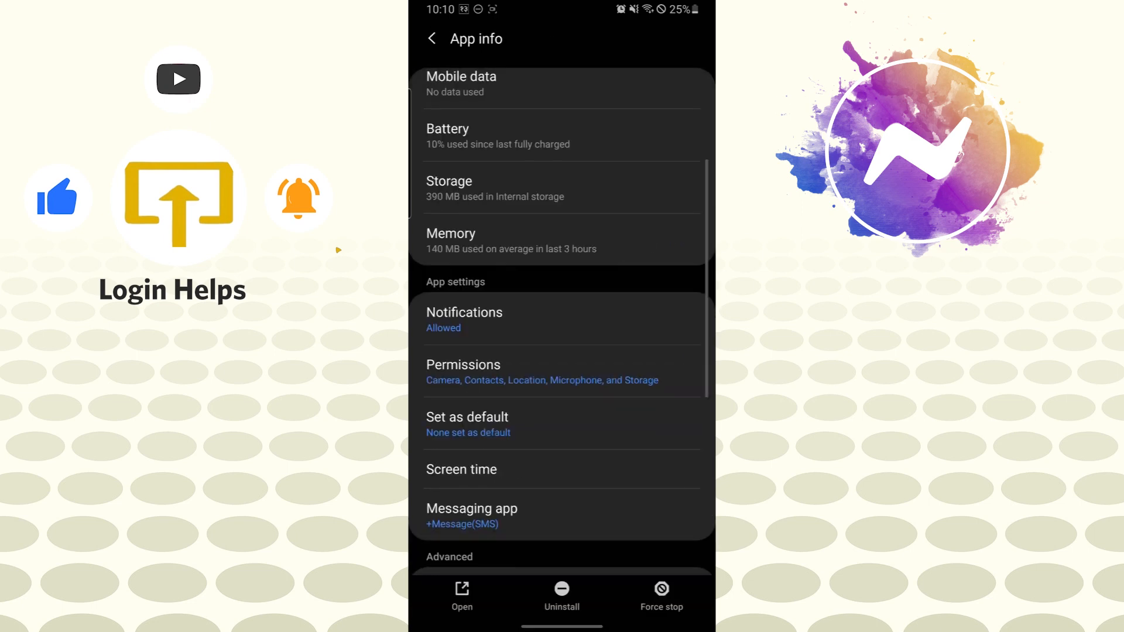
scroll(down, 3)
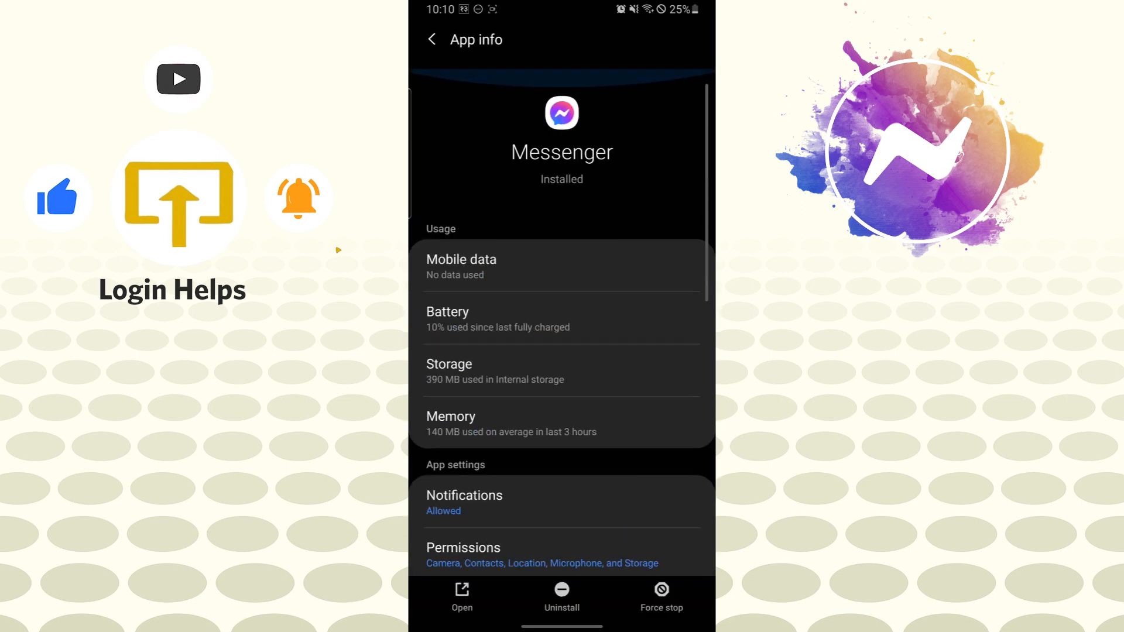
click(432, 38)
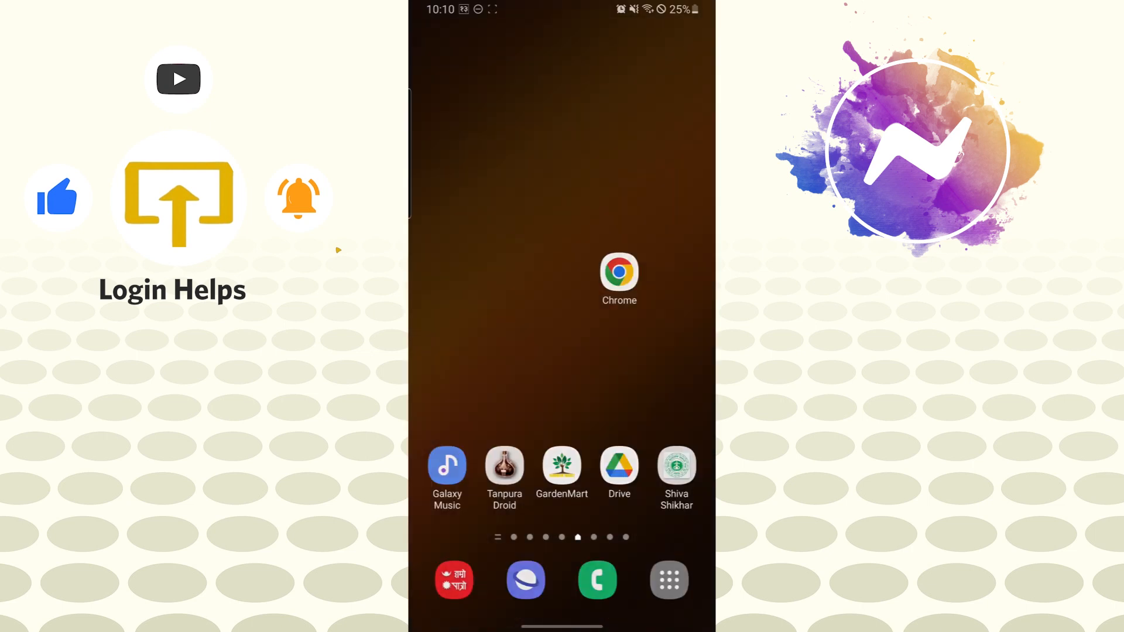
- Open Play Store and rerun the recent search for messenger
click(668, 580)
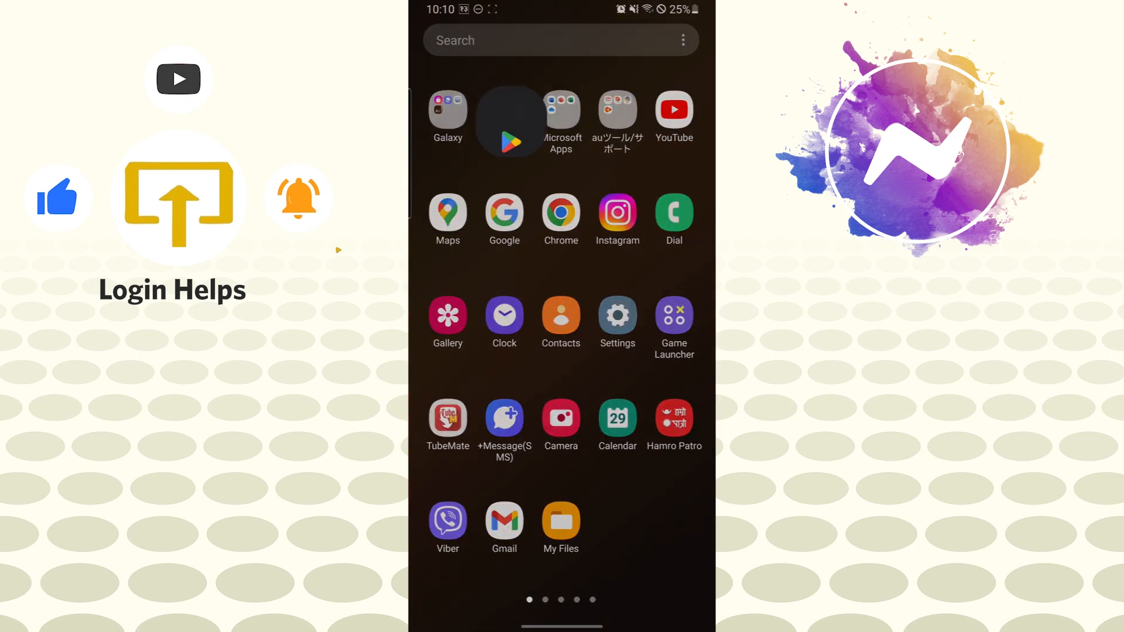
click(559, 40)
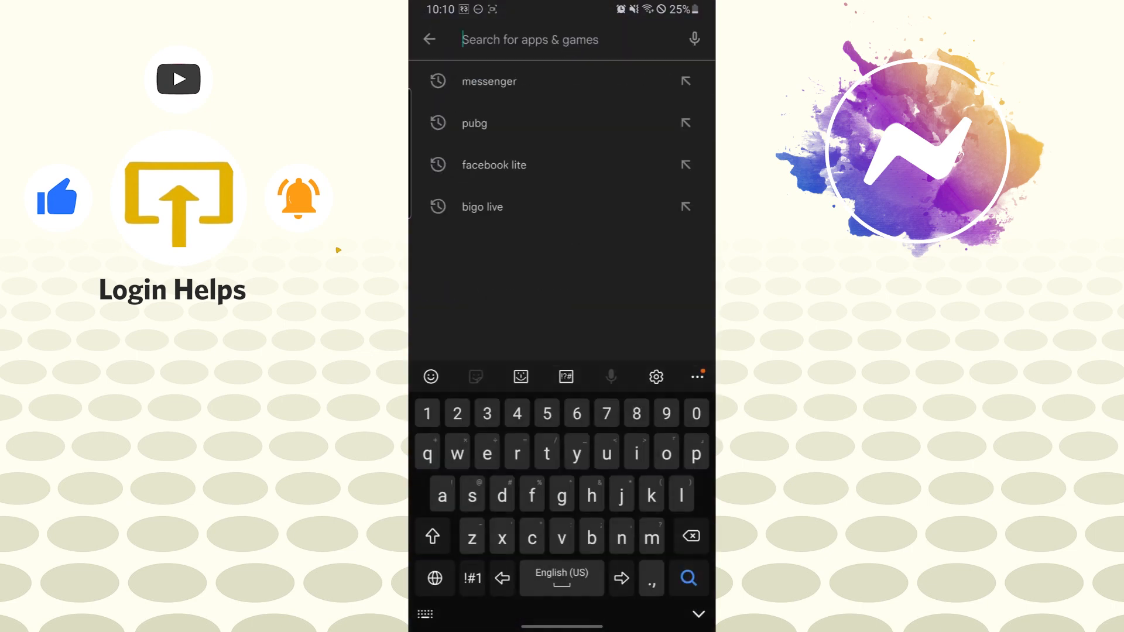
click(489, 80)
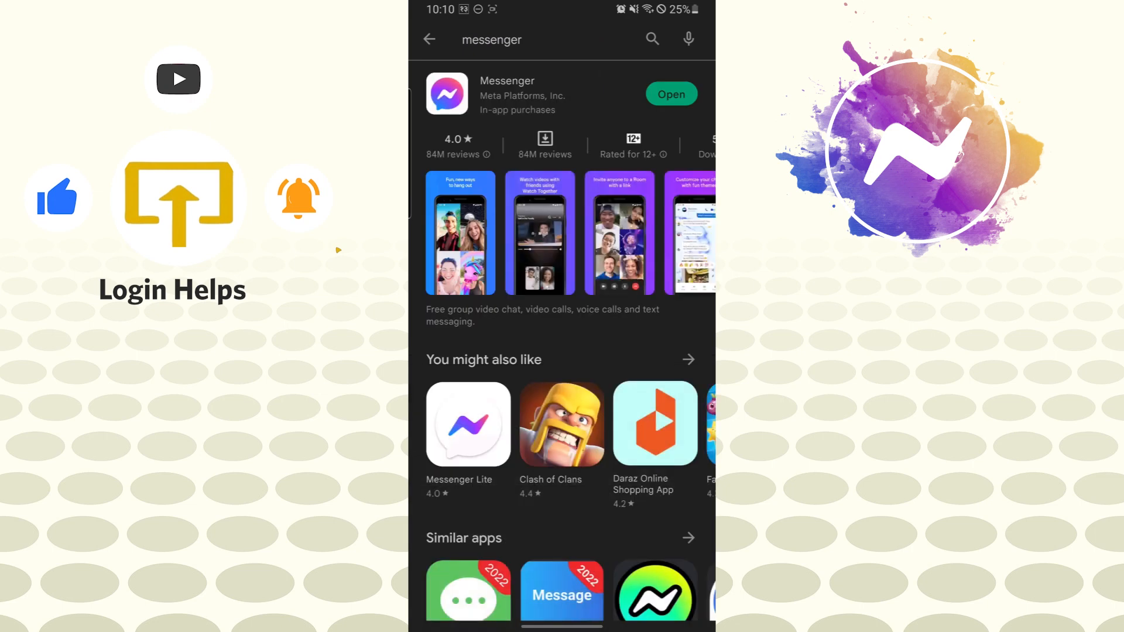